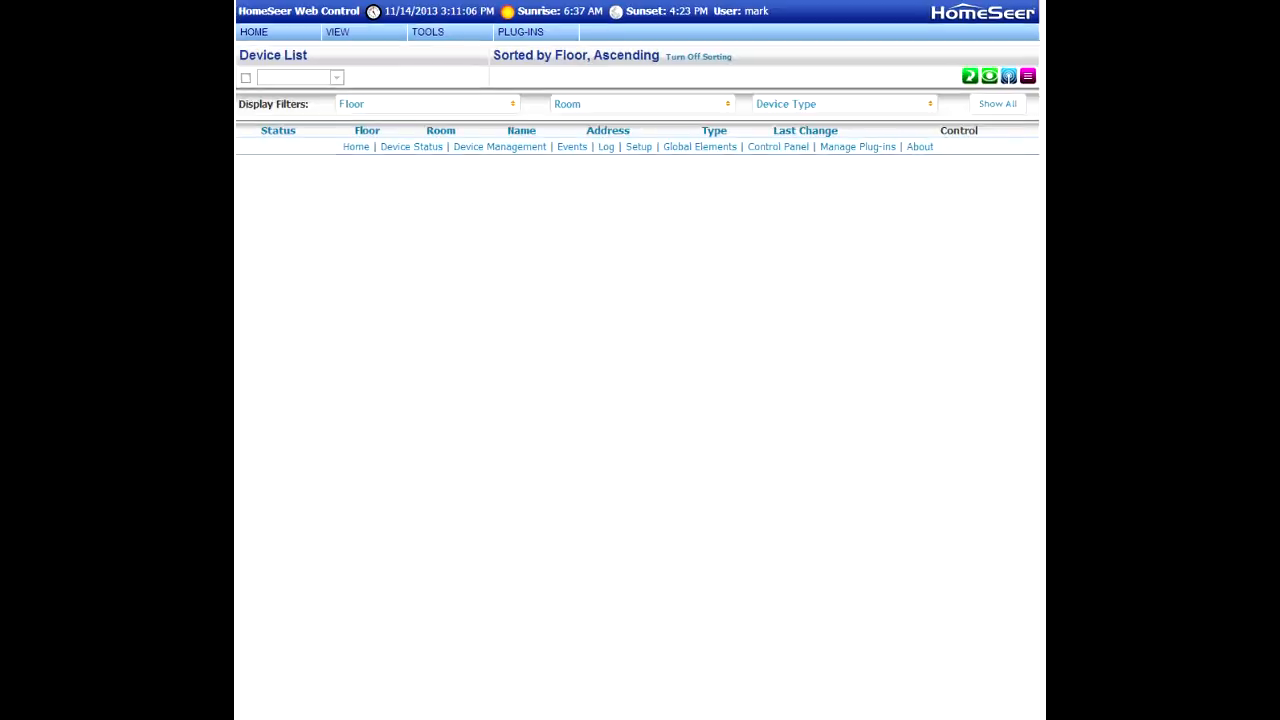
Step: Reach Z-Wave Controller Management, showing the Aeotec Z-Stick interface with one node
{"action": "left_click", "coordinate": [520, 31]}
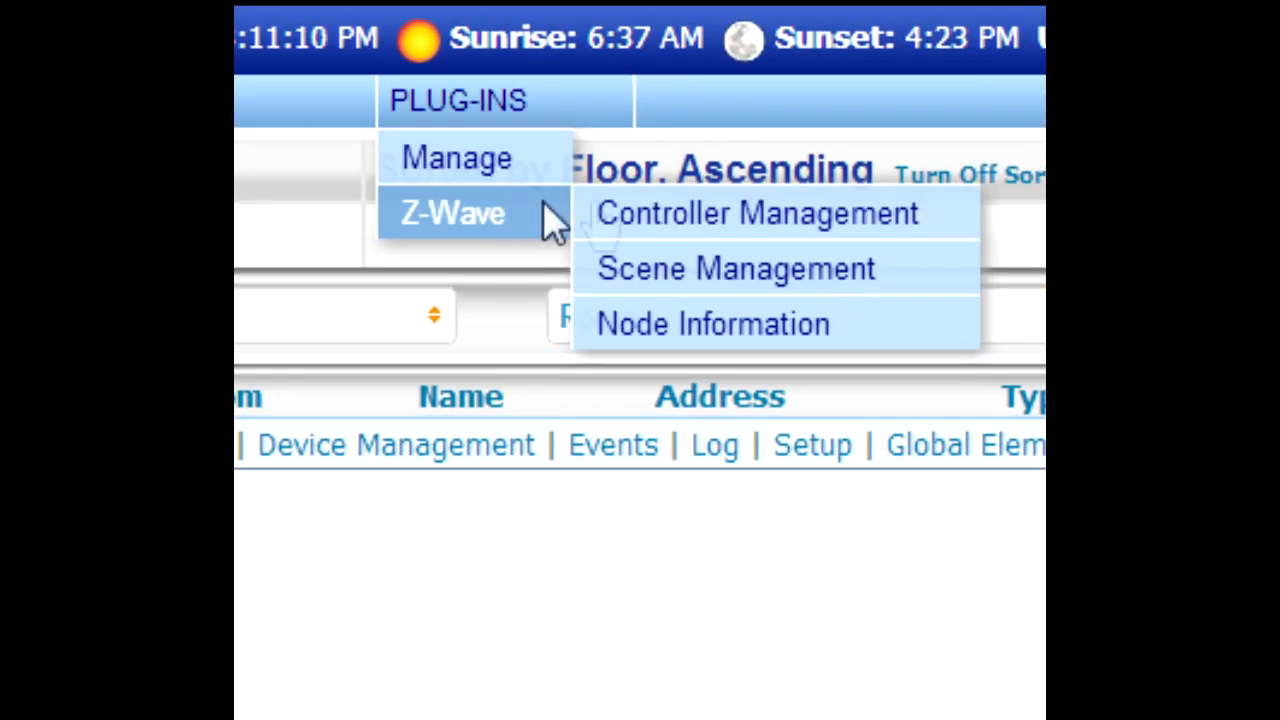
{"action": "left_click", "coordinate": [757, 212]}
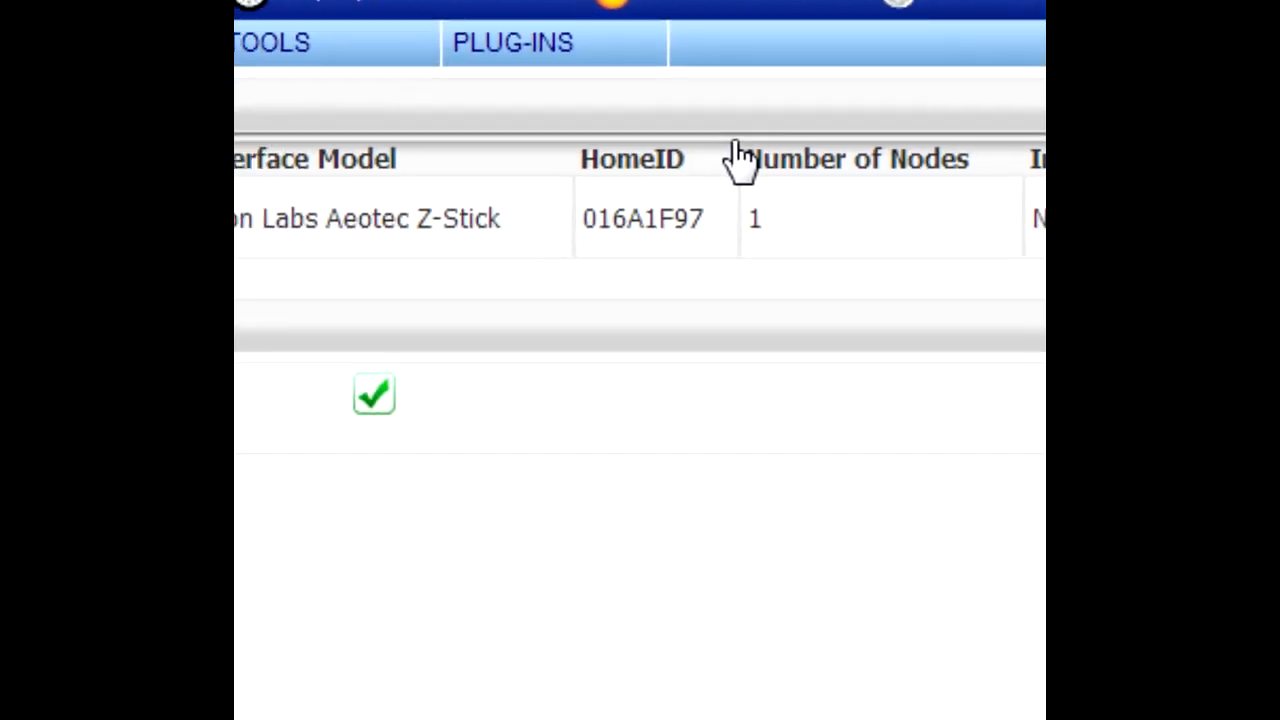
Step: Run Remove/Exclude a Node on the Z-Stick interface until the log reports completion
{"action": "scroll", "scroll_direction": "up", "scroll_amount": 3}
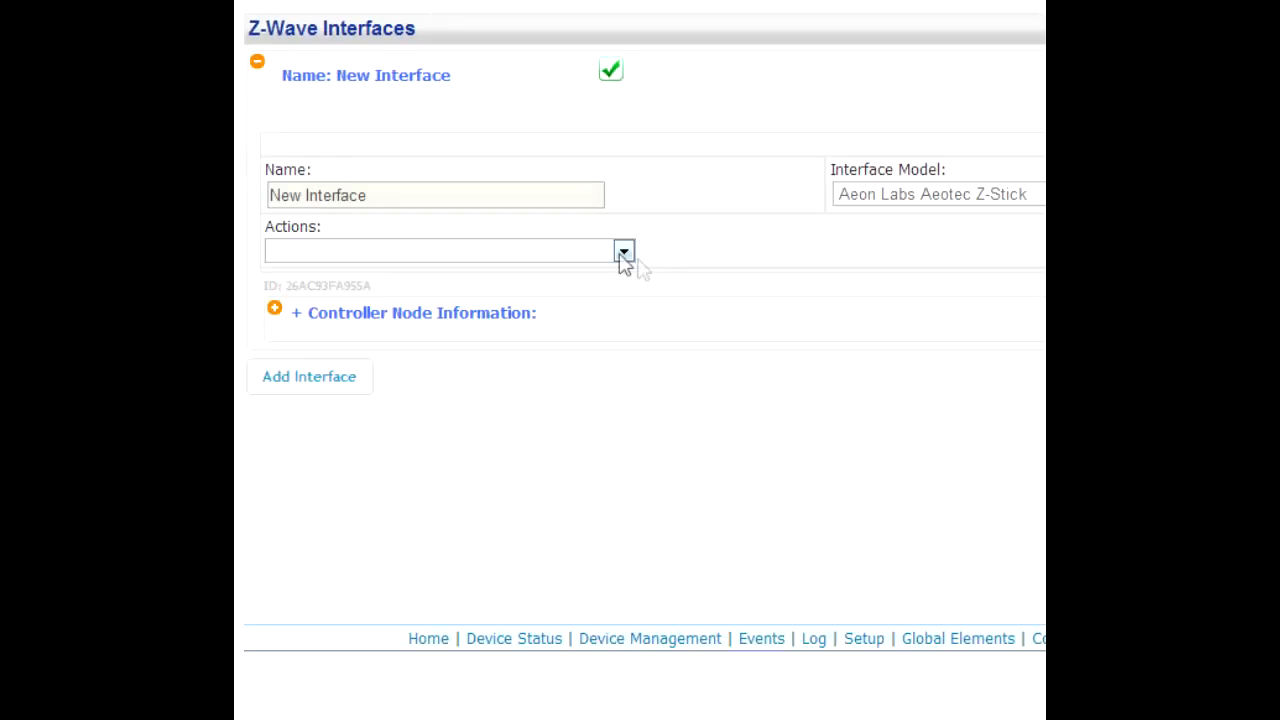
{"action": "left_click", "coordinate": [623, 250]}
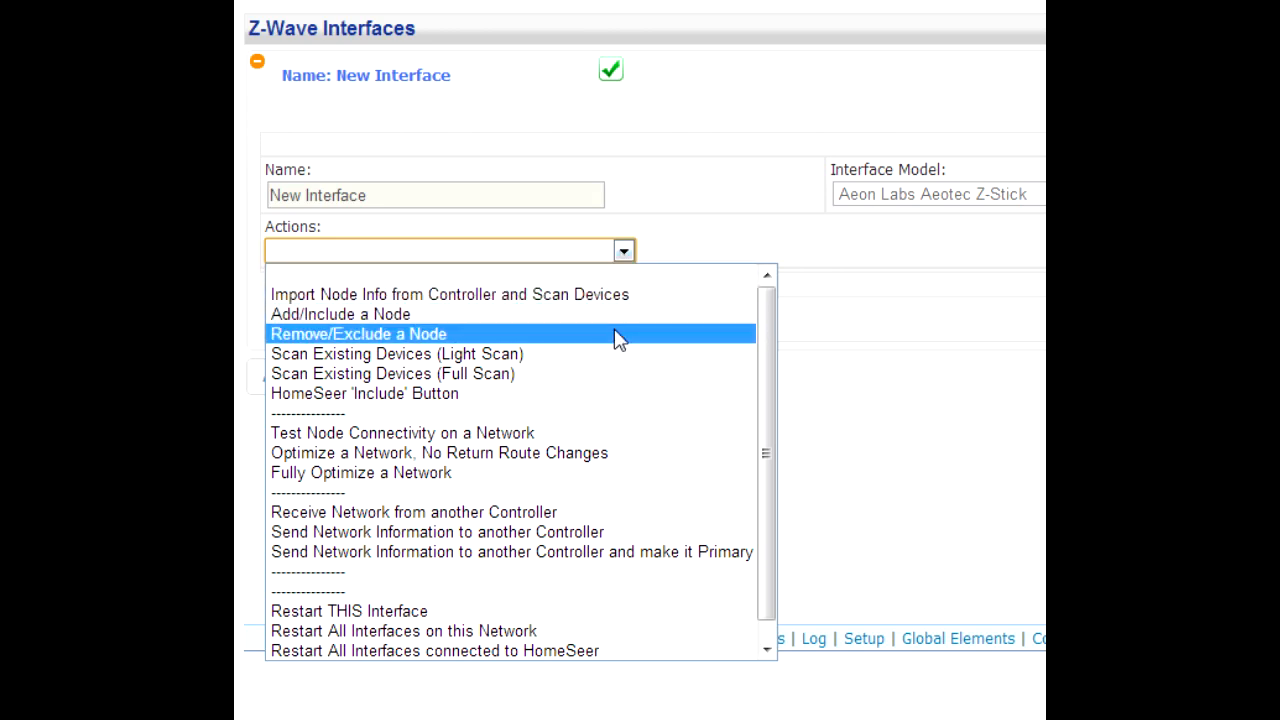
{"action": "left_click", "coordinate": [357, 334]}
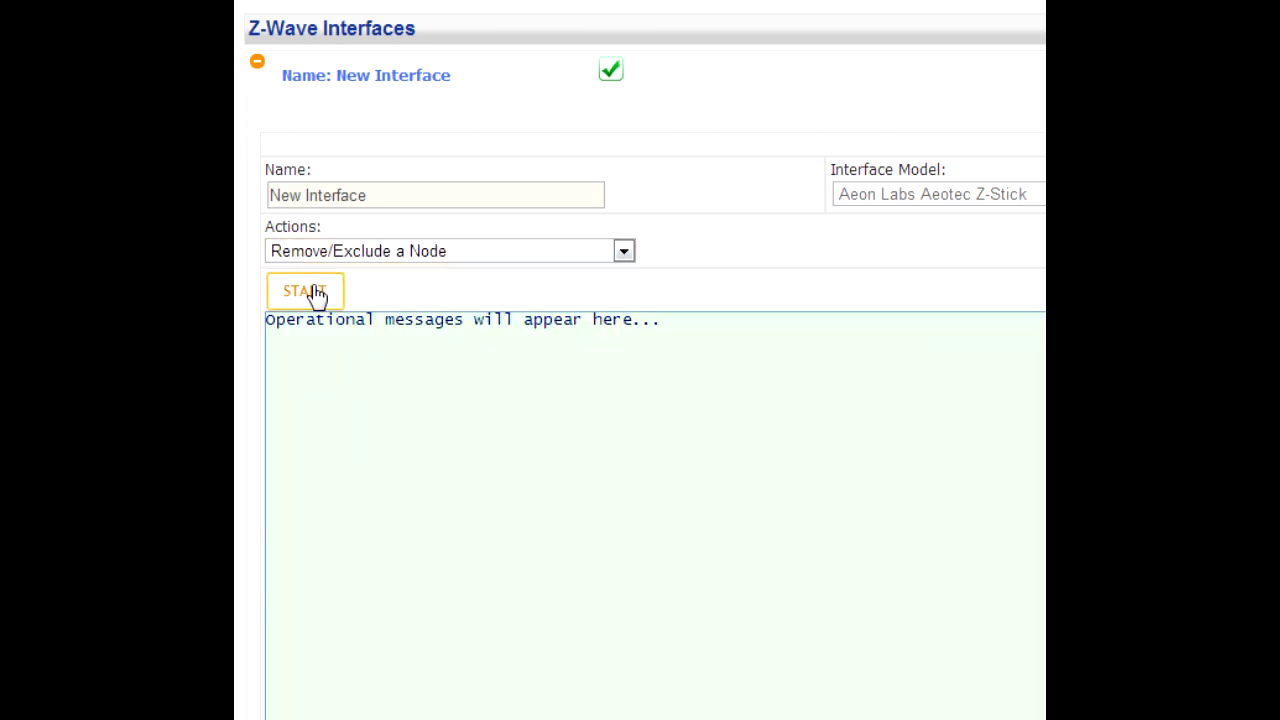
{"action": "left_click", "coordinate": [304, 290]}
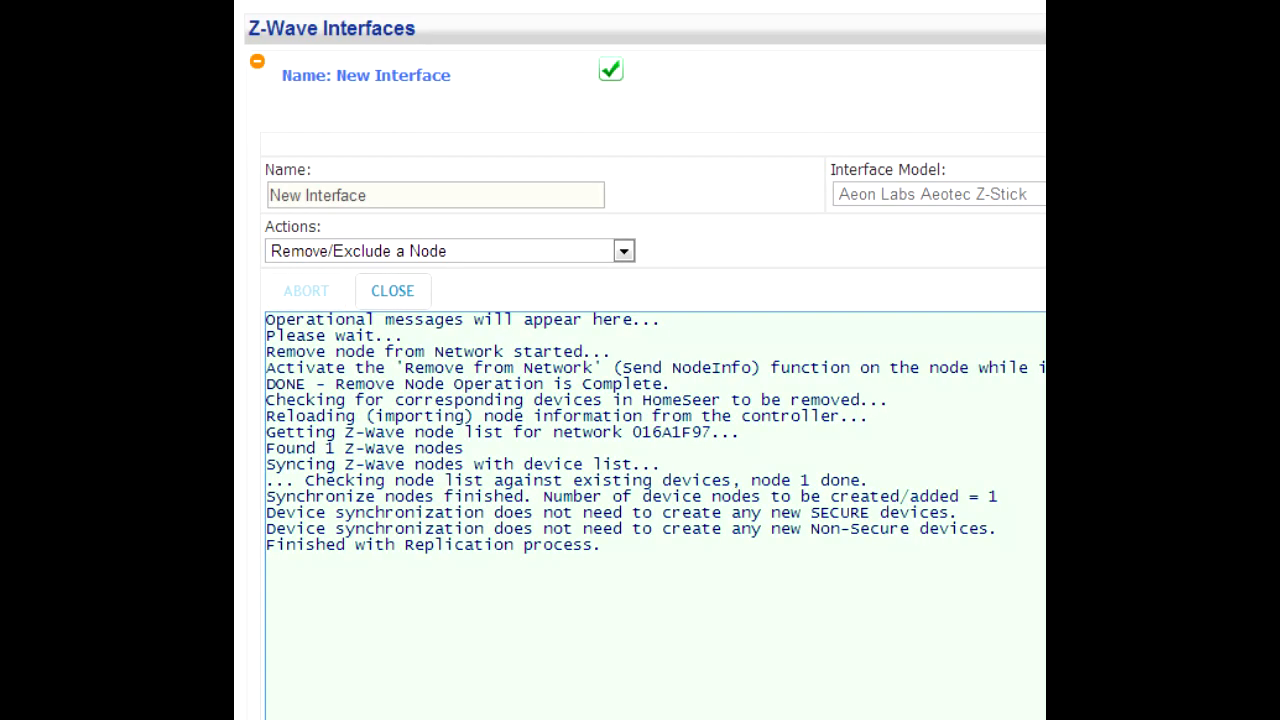
{"action": "left_click", "coordinate": [392, 290]}
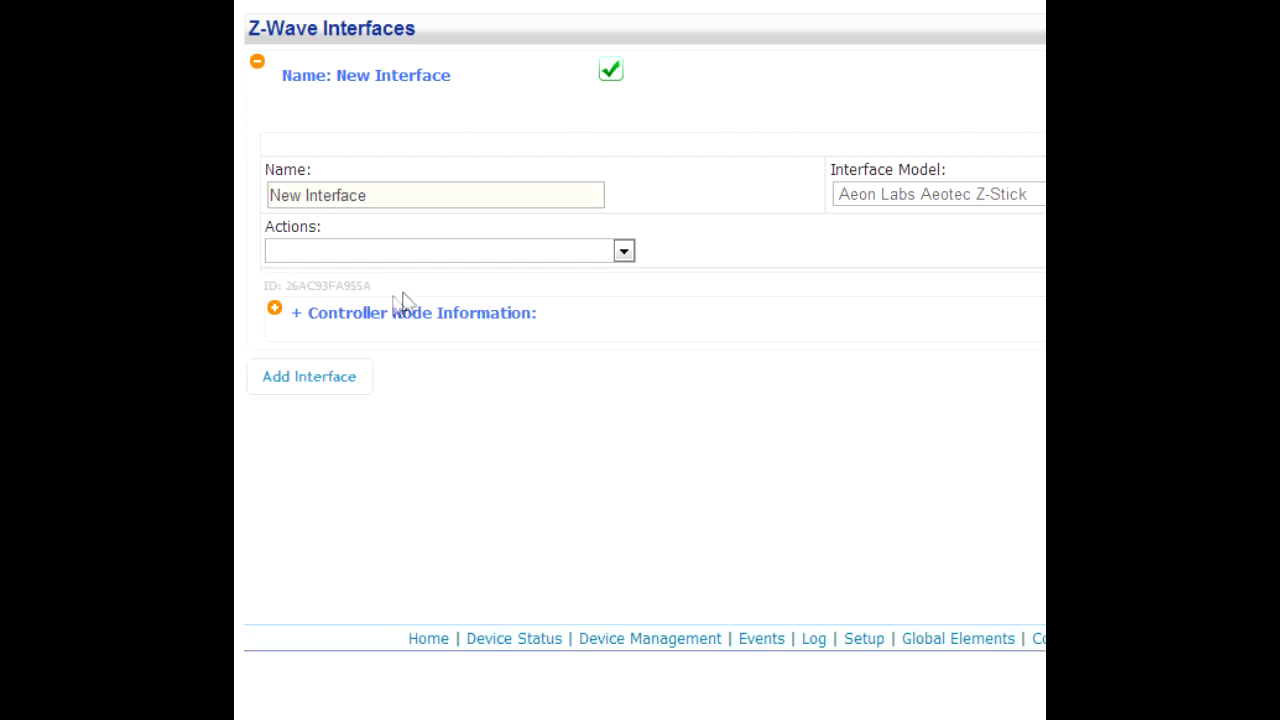
Step: Run Add/Include a Node so the Black & Decker lock joins as node 3
{"action": "left_click", "coordinate": [623, 250]}
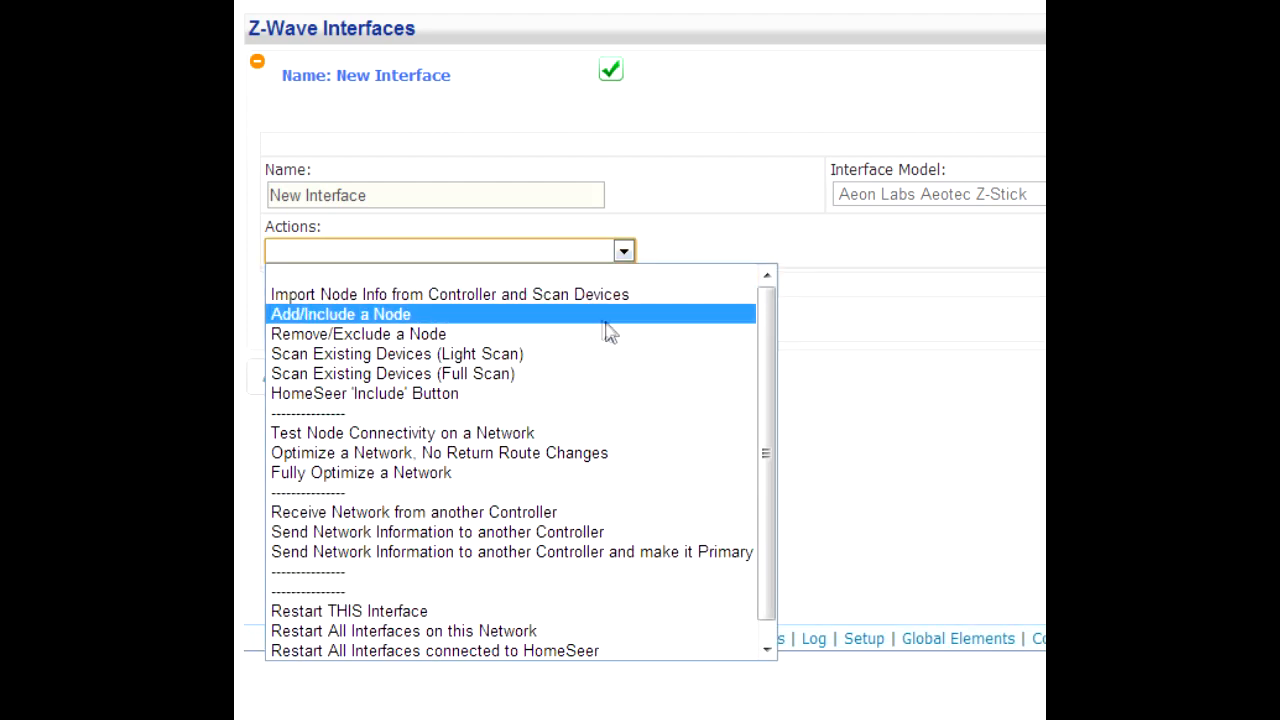
{"action": "left_click", "coordinate": [340, 314]}
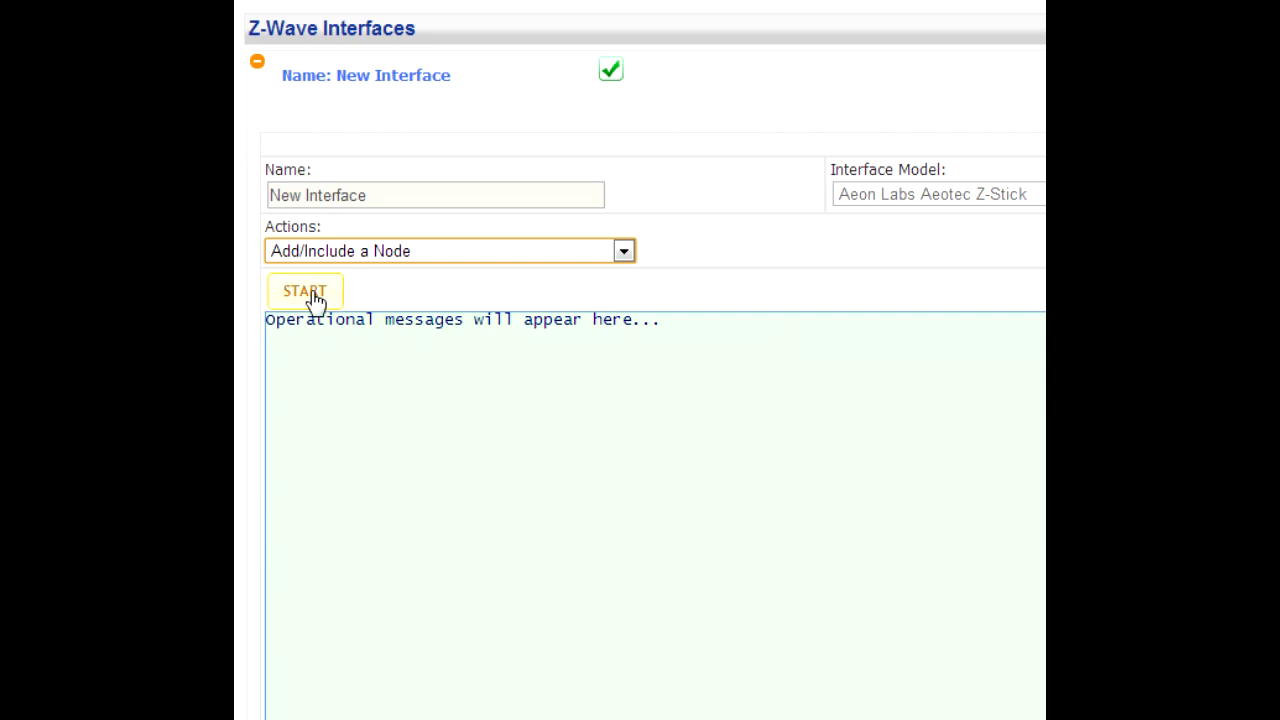
{"action": "left_click", "coordinate": [305, 291]}
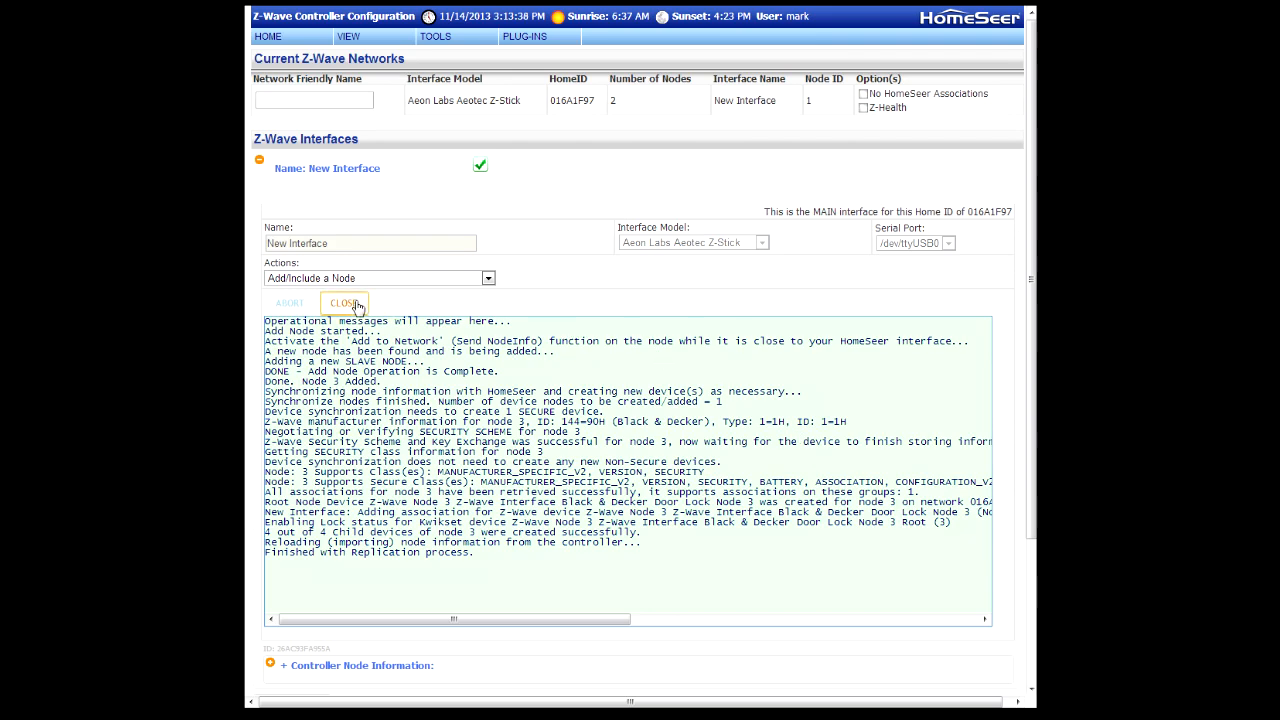
{"action": "left_click", "coordinate": [345, 302]}
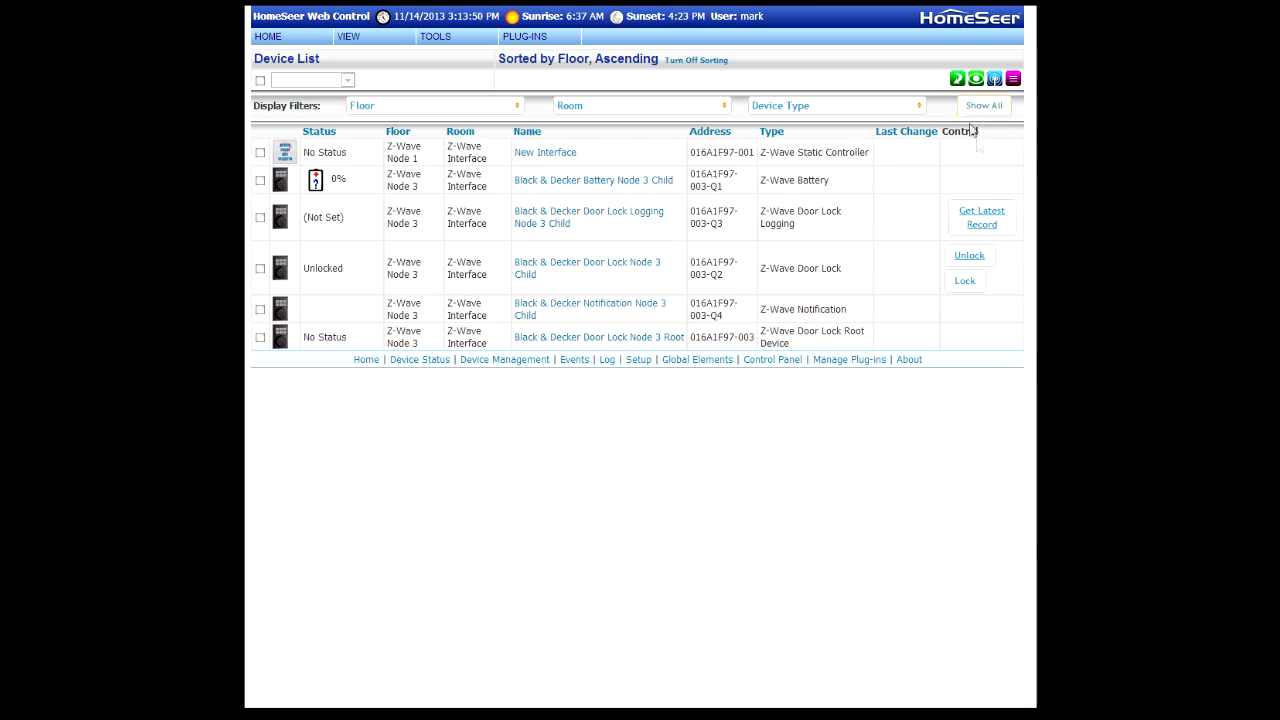
{"action": "mouse_move", "coordinate": [982, 300]}
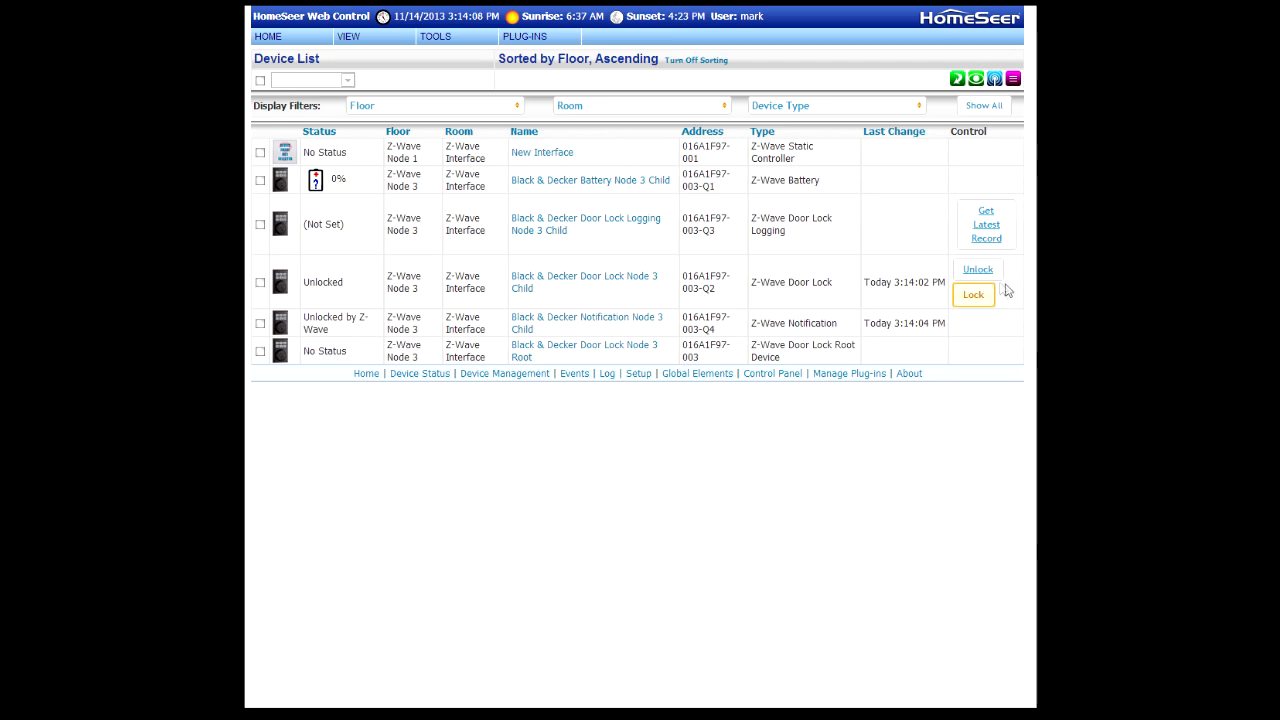
Step: Lock the Black & Decker Door Lock Node 3 Child so its status reads Locked
{"action": "left_click", "coordinate": [972, 294]}
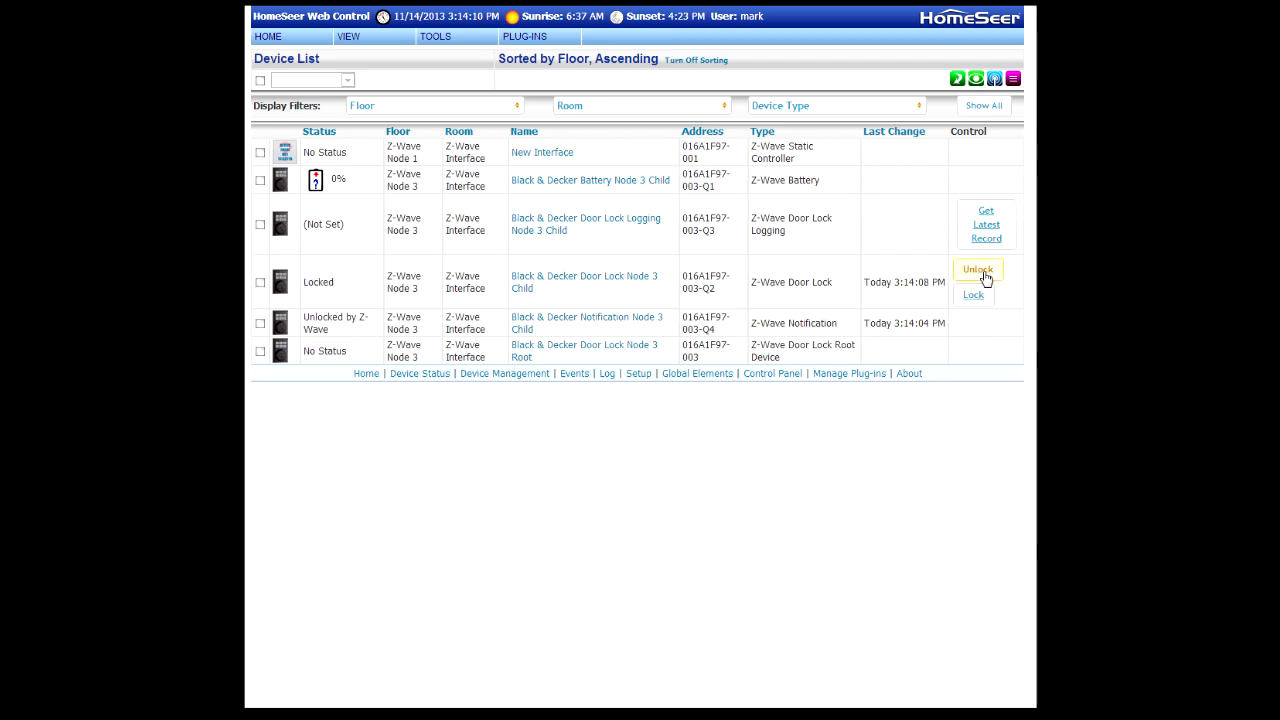